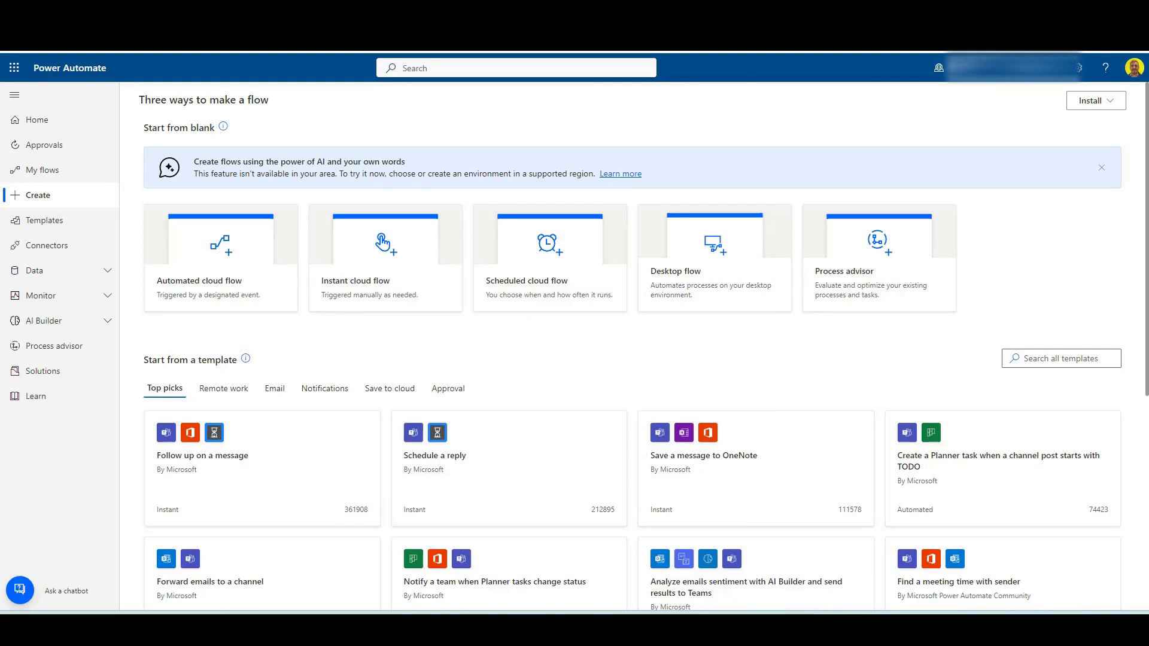
mouse_move(176, 77)
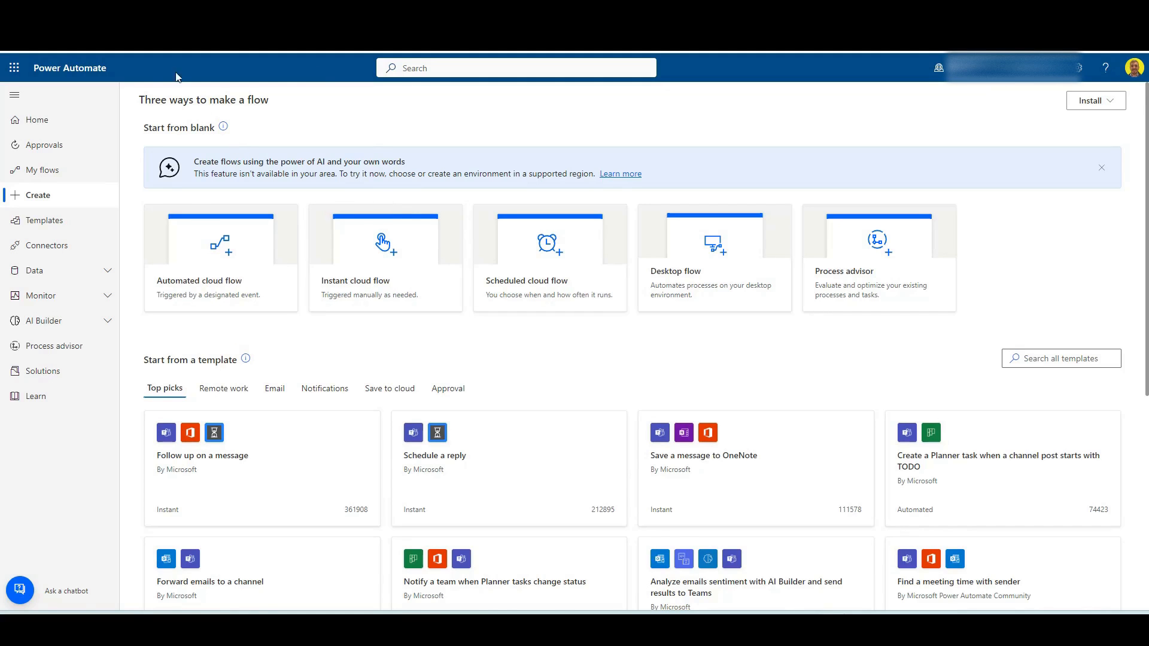
mouse_move(145, 208)
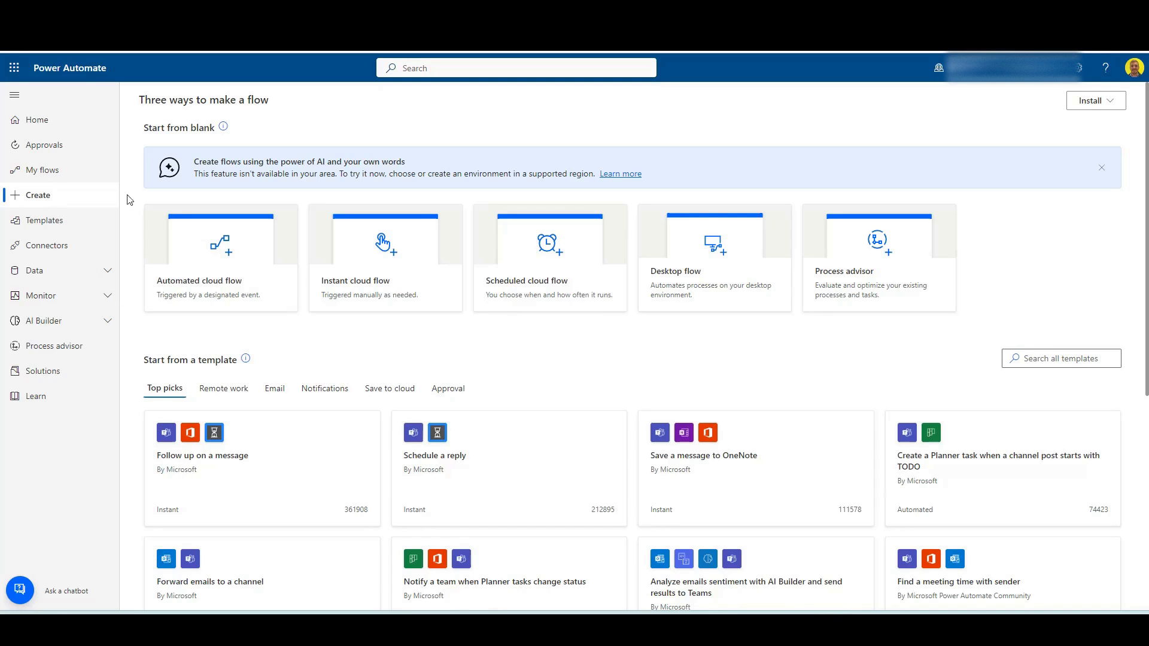
- Create an instant cloud flow named 'Mention Teams User' with the 'Manually trigger a flow' trigger
left_click(384, 259)
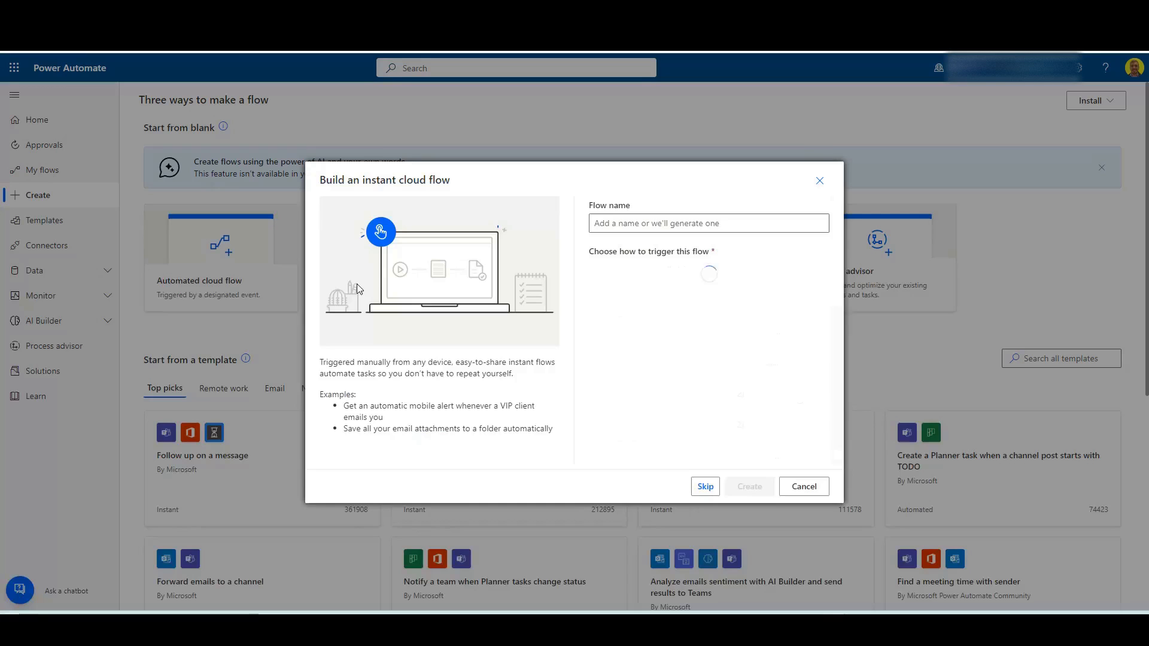
type("Mention Teams User")
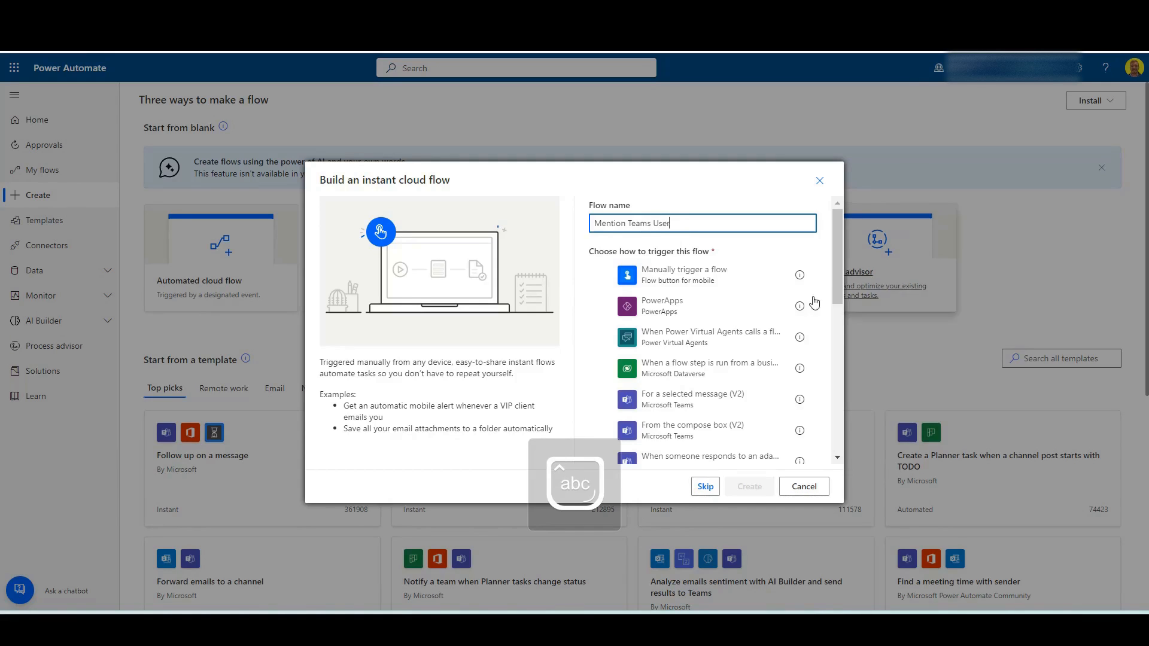
left_click(682, 275)
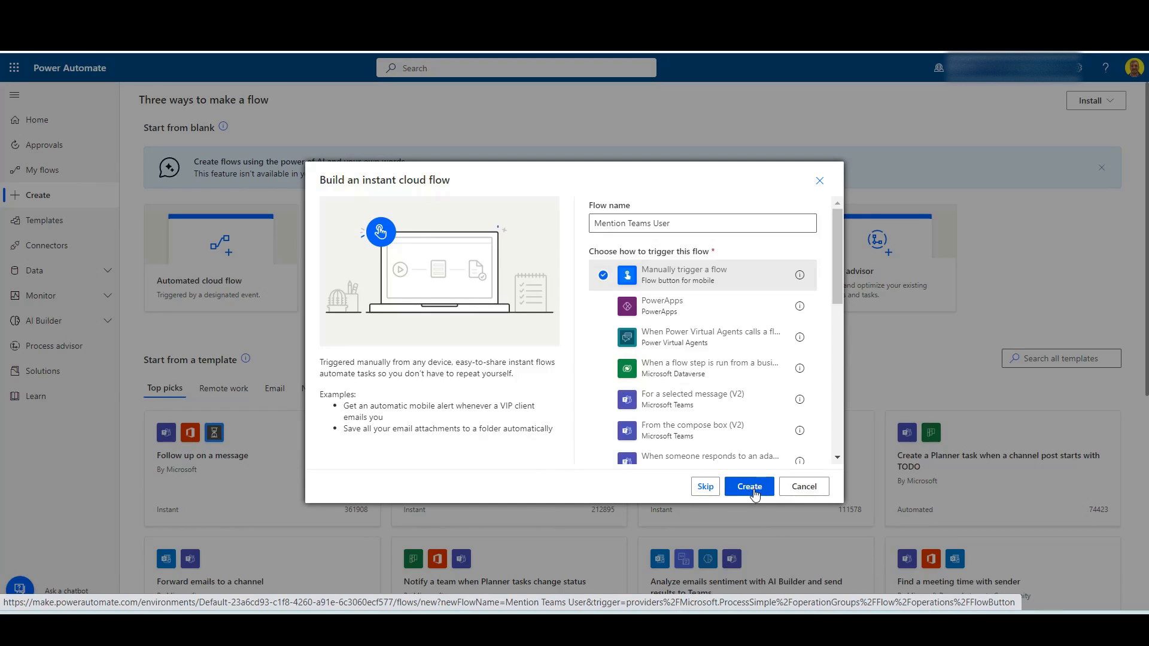
left_click(748, 487)
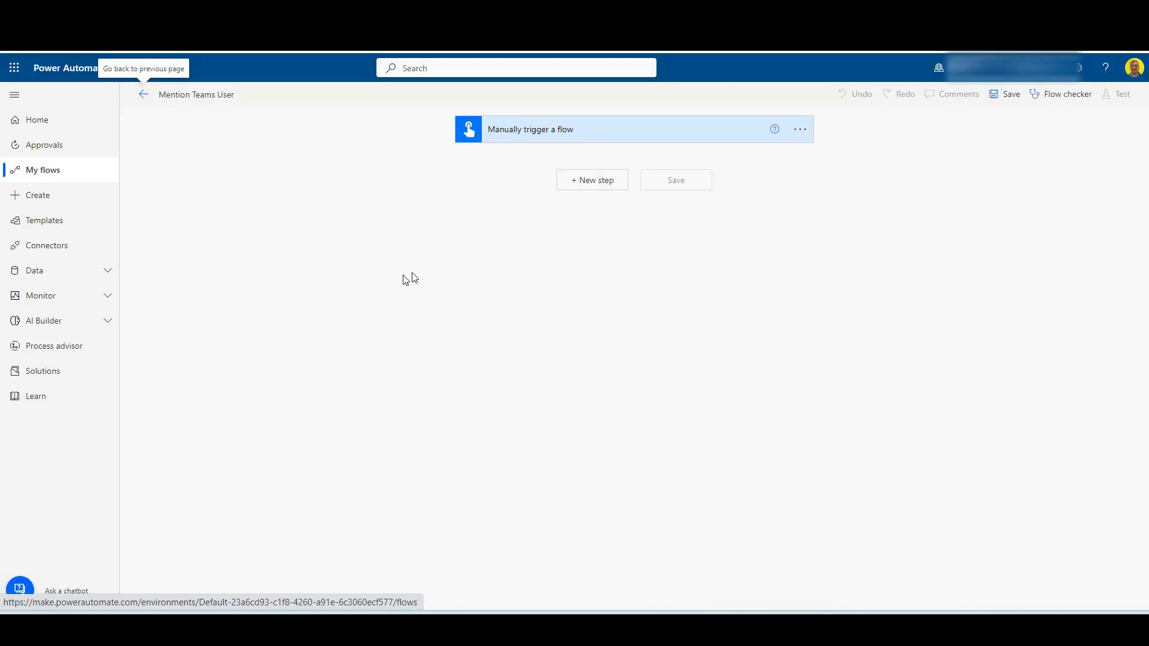
left_click(592, 179)
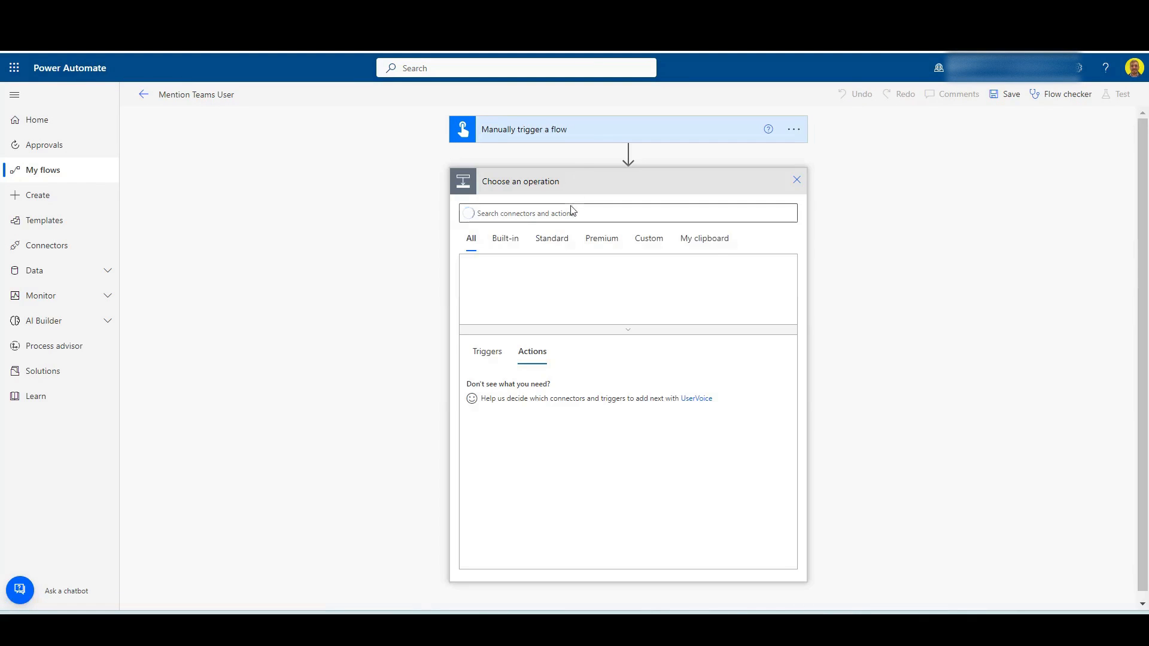
type("s")
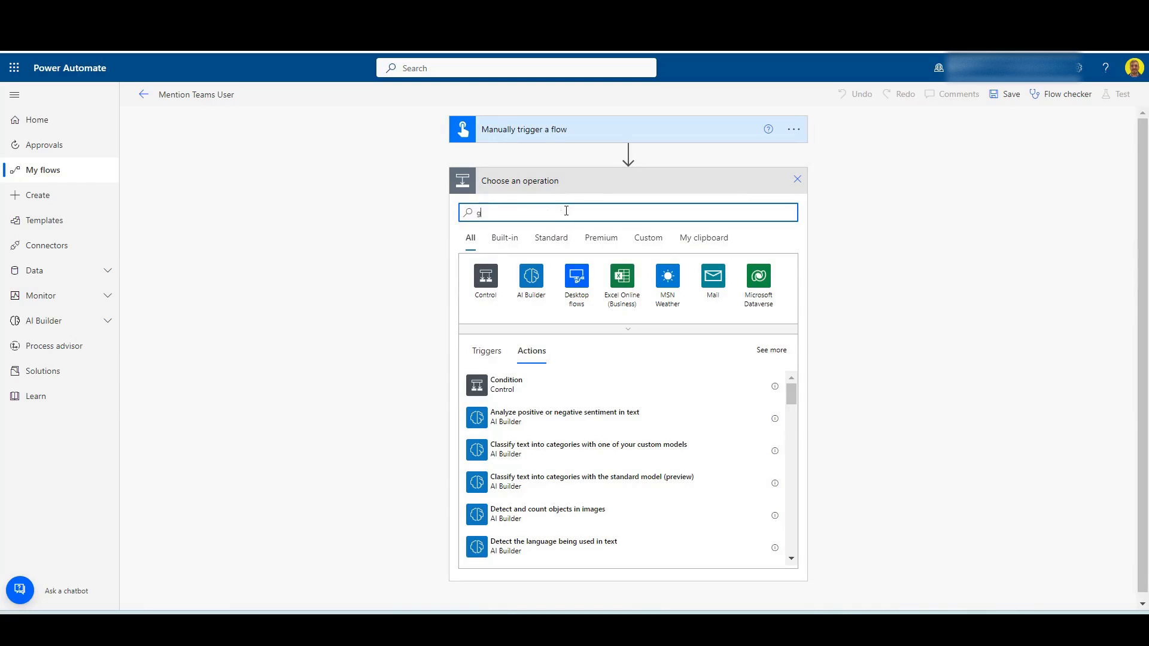
type("et a mention")
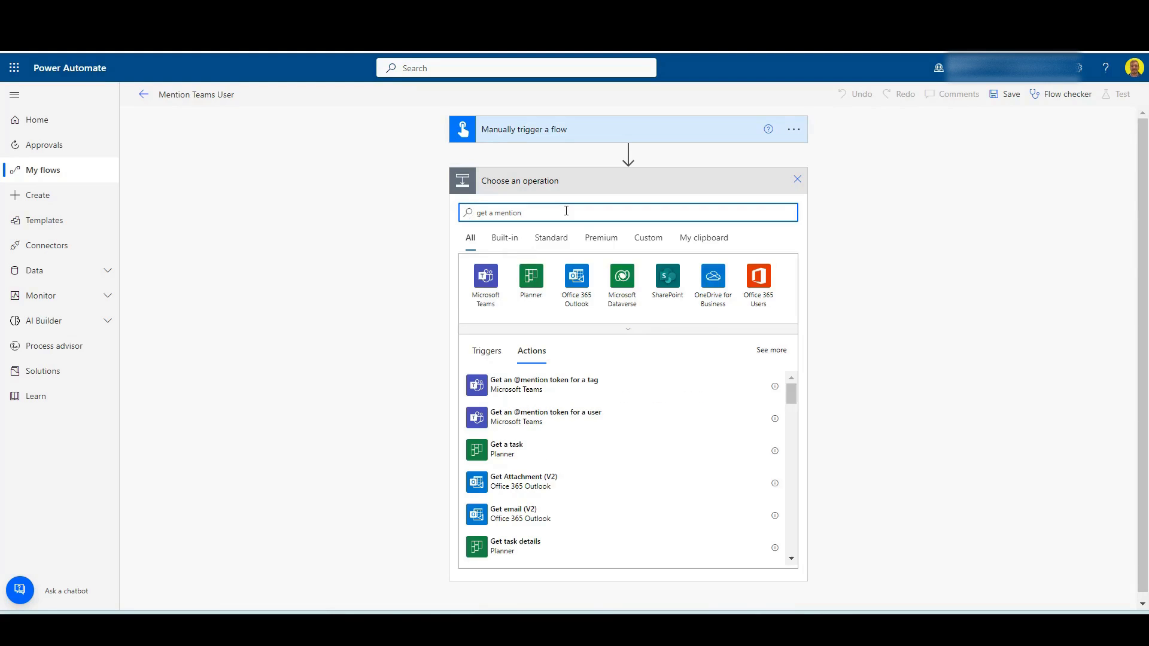
mouse_move(528, 418)
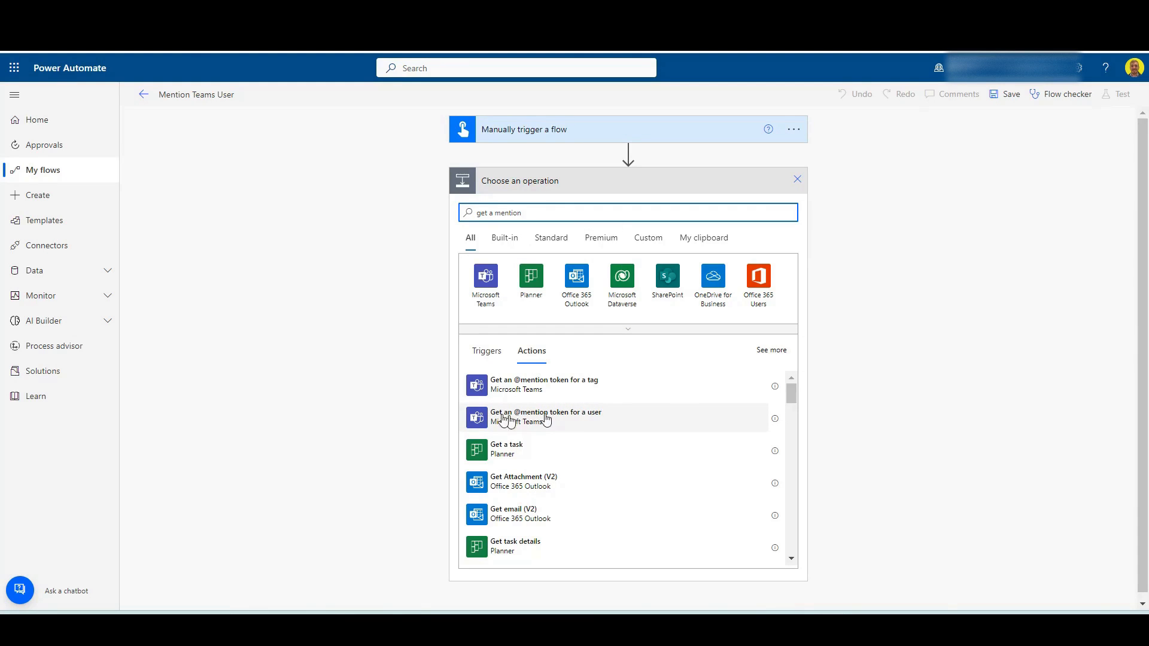
mouse_move(545, 419)
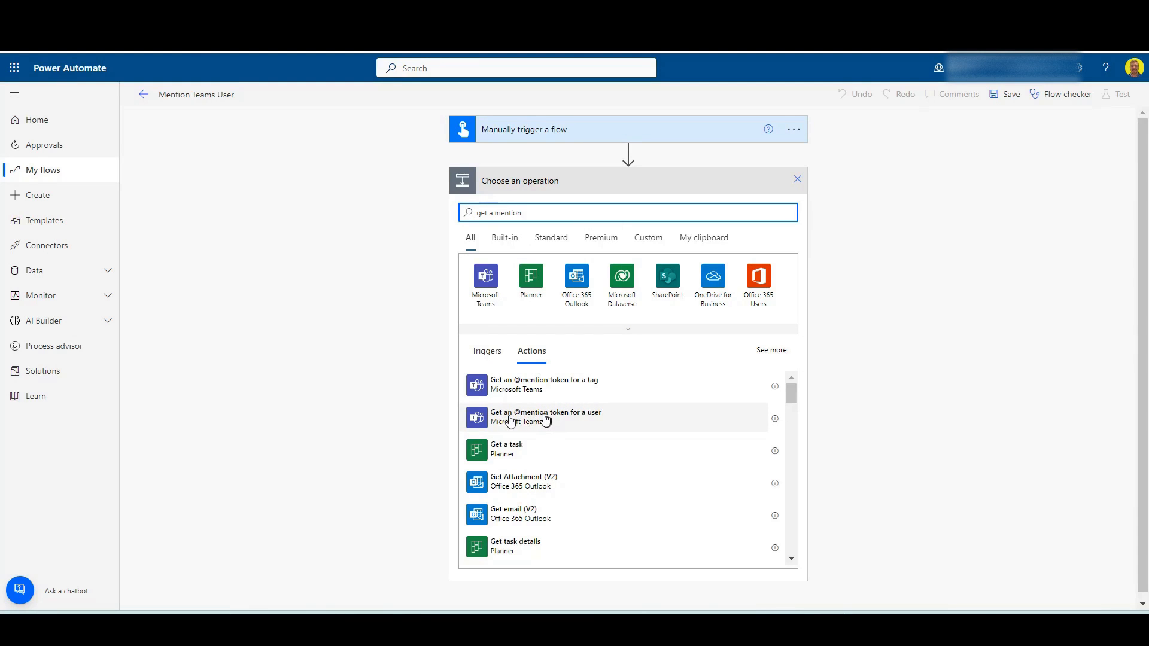
left_click(546, 417)
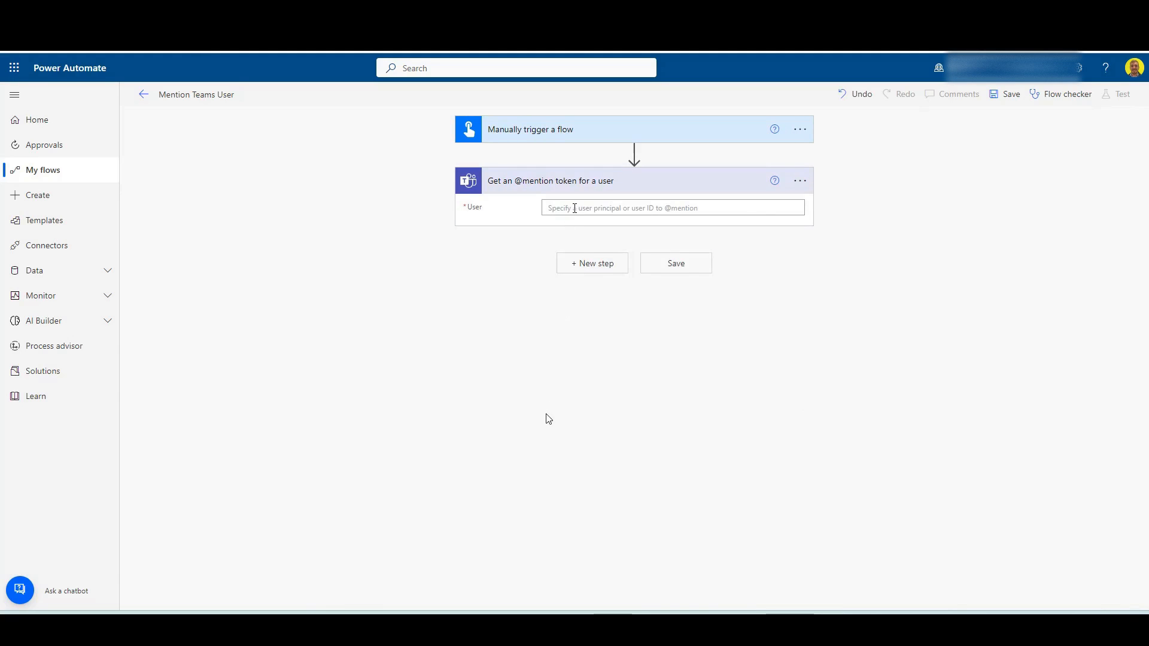
left_click(670, 208)
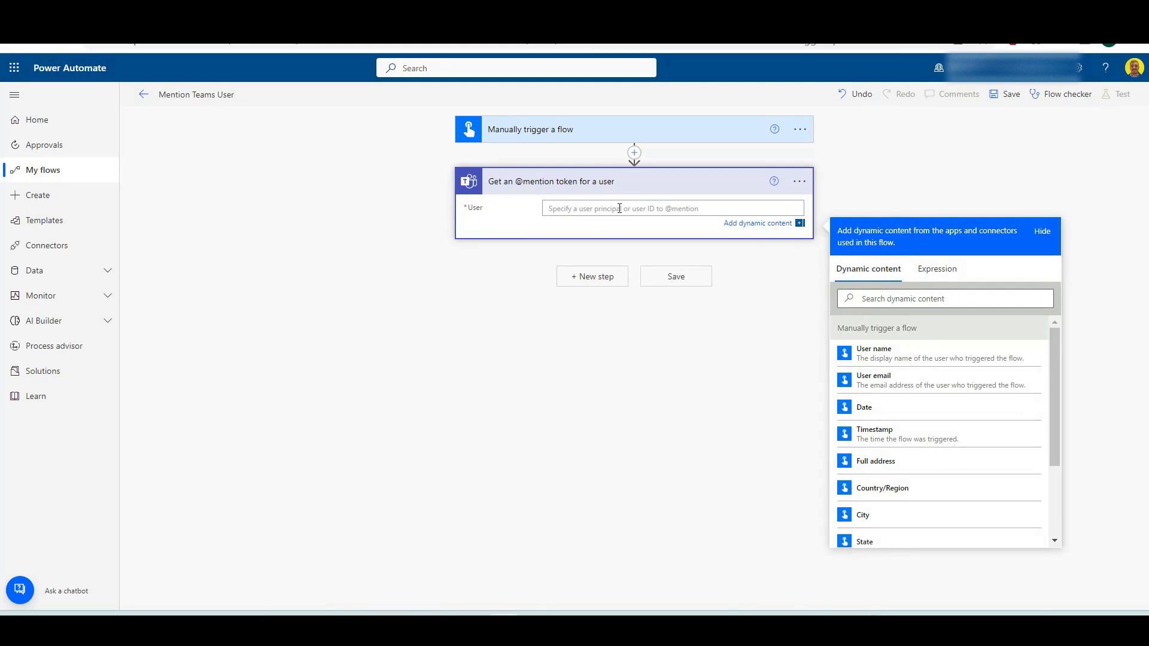
type("kyle.")
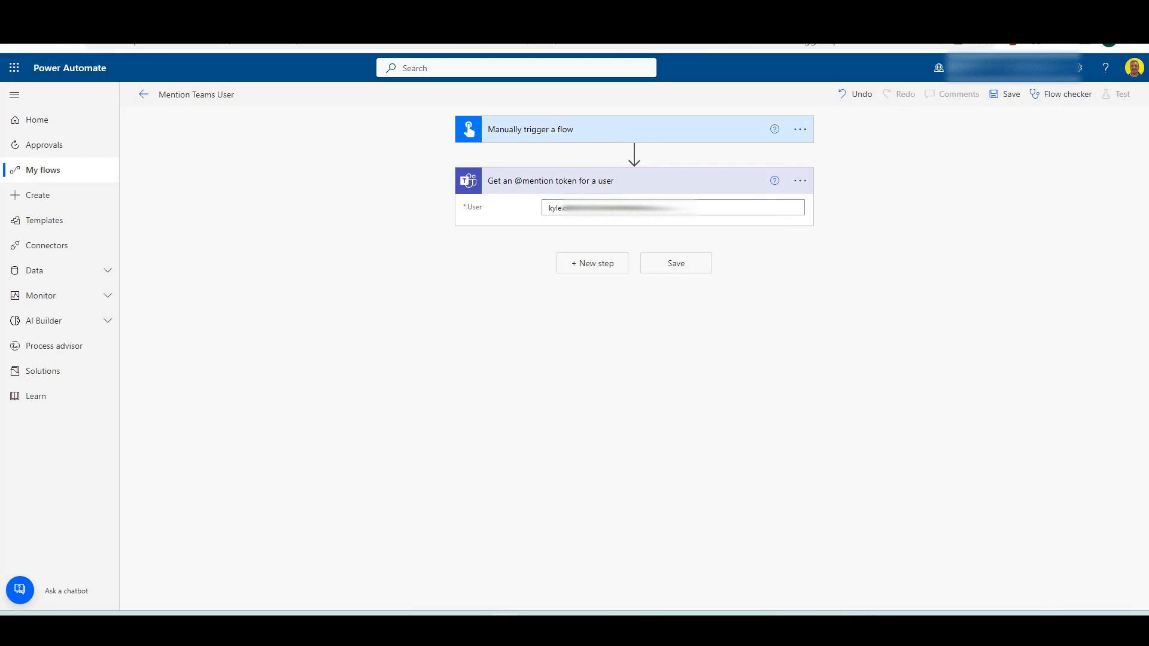
- Add a Teams 'Post message in a chat or channel' step after the mention token
left_click(590, 264)
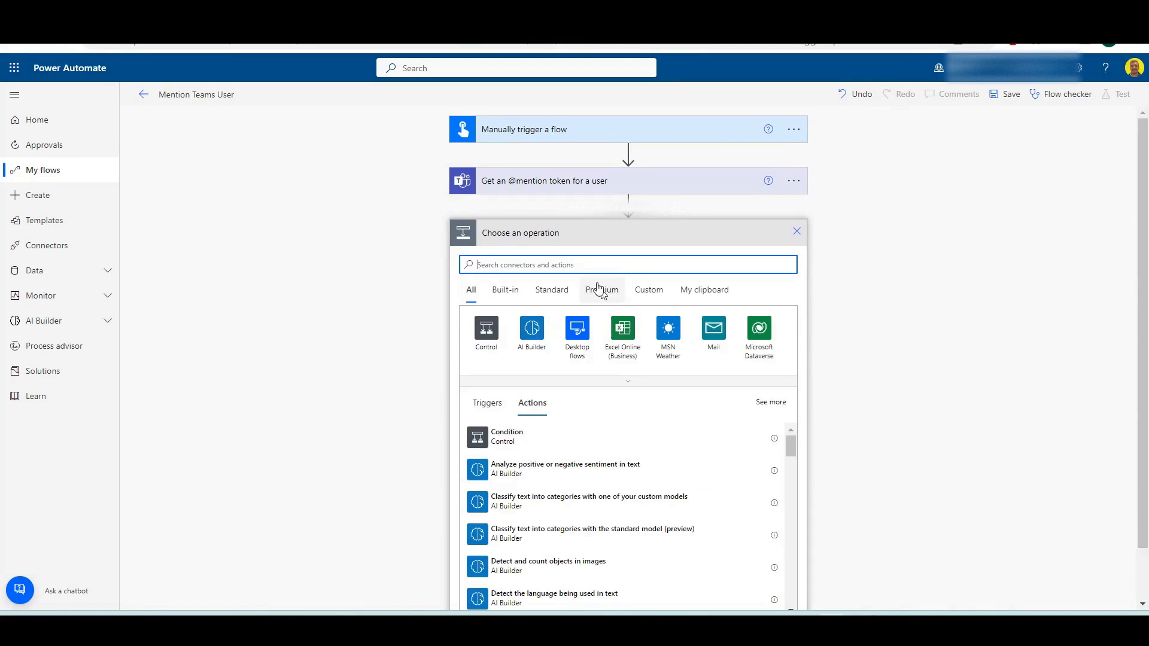
type("post a message")
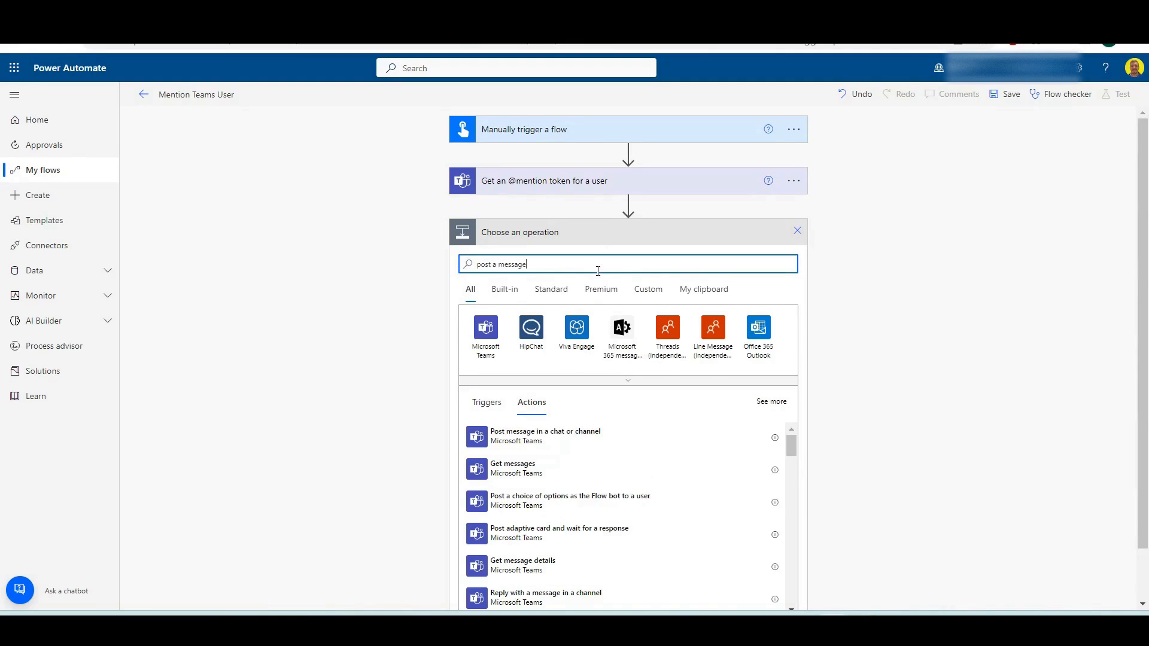
left_click(546, 436)
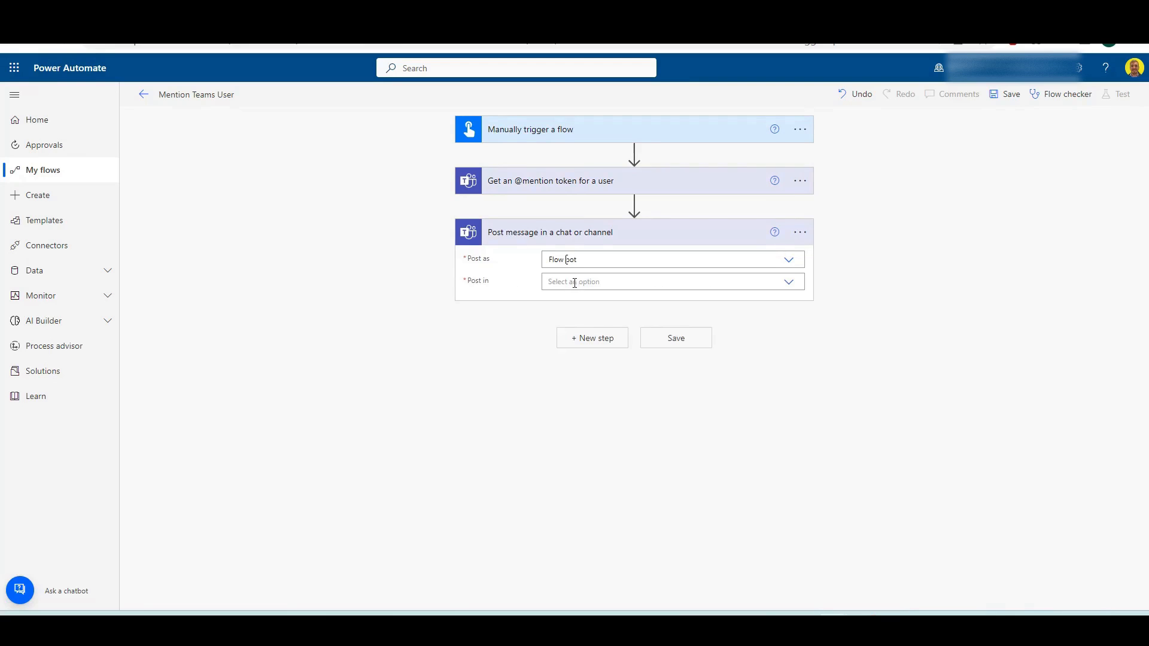
- Set Post in to Channel and choose the Birthdays-Demo team
left_click(670, 281)
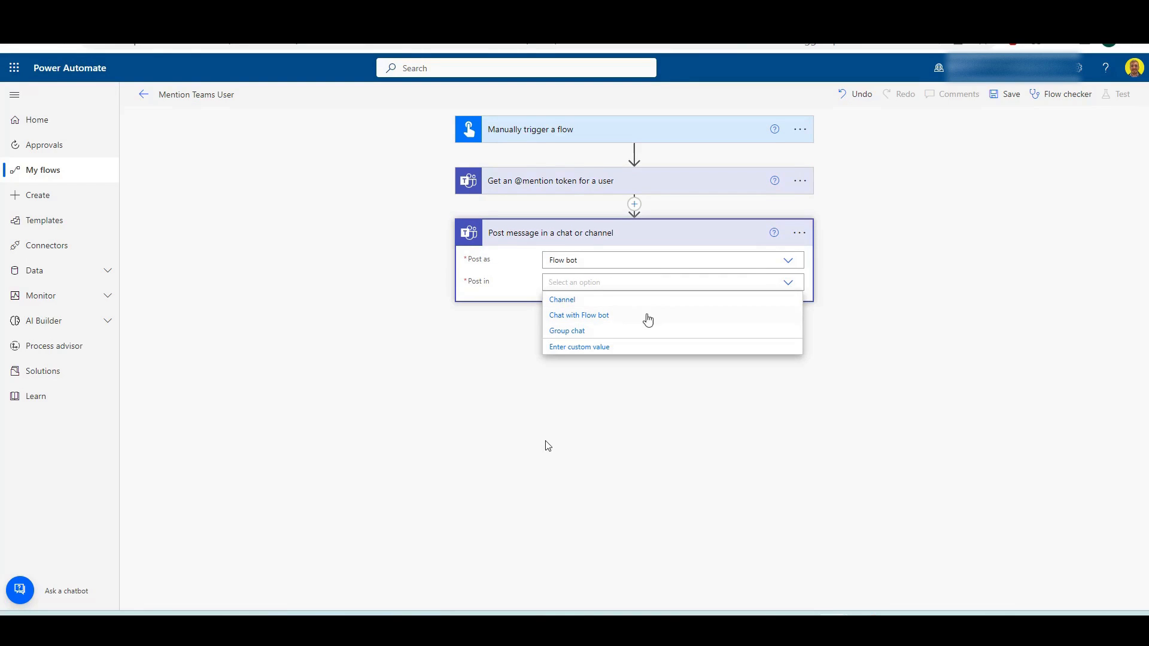
left_click(562, 300)
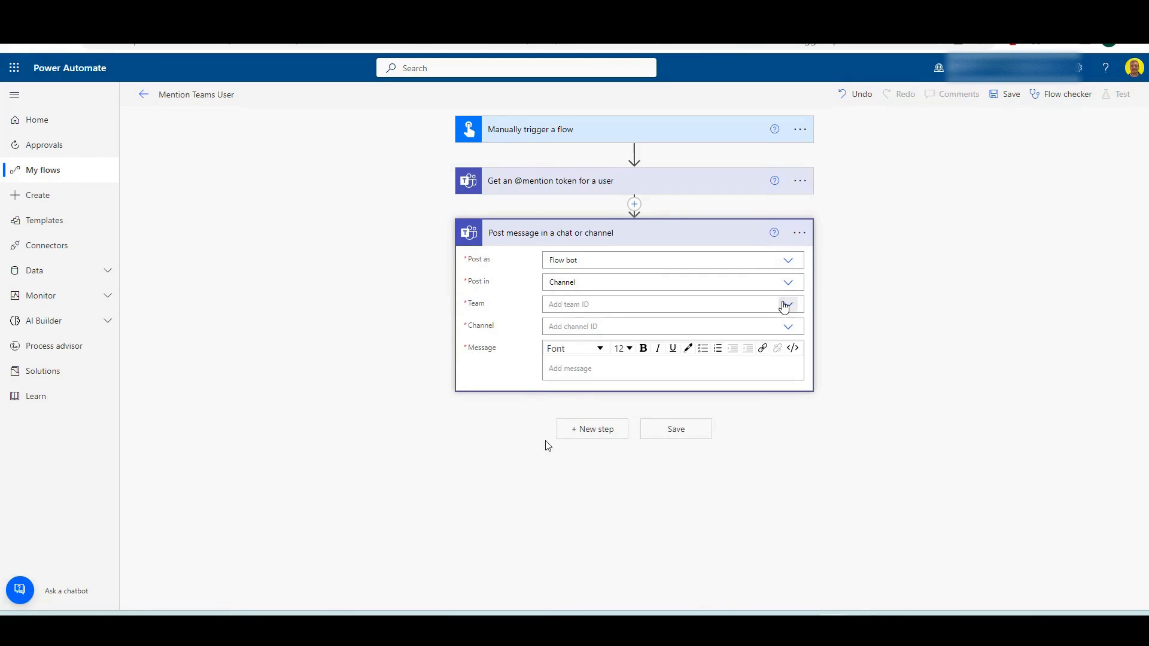
left_click(788, 304)
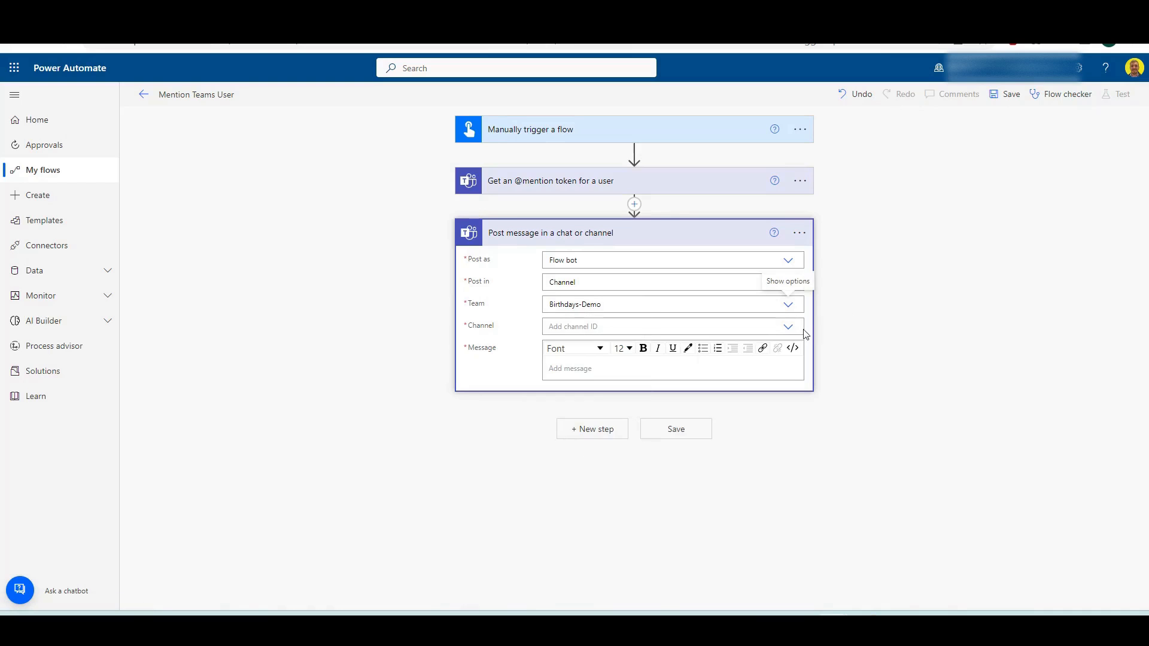
left_click(787, 325)
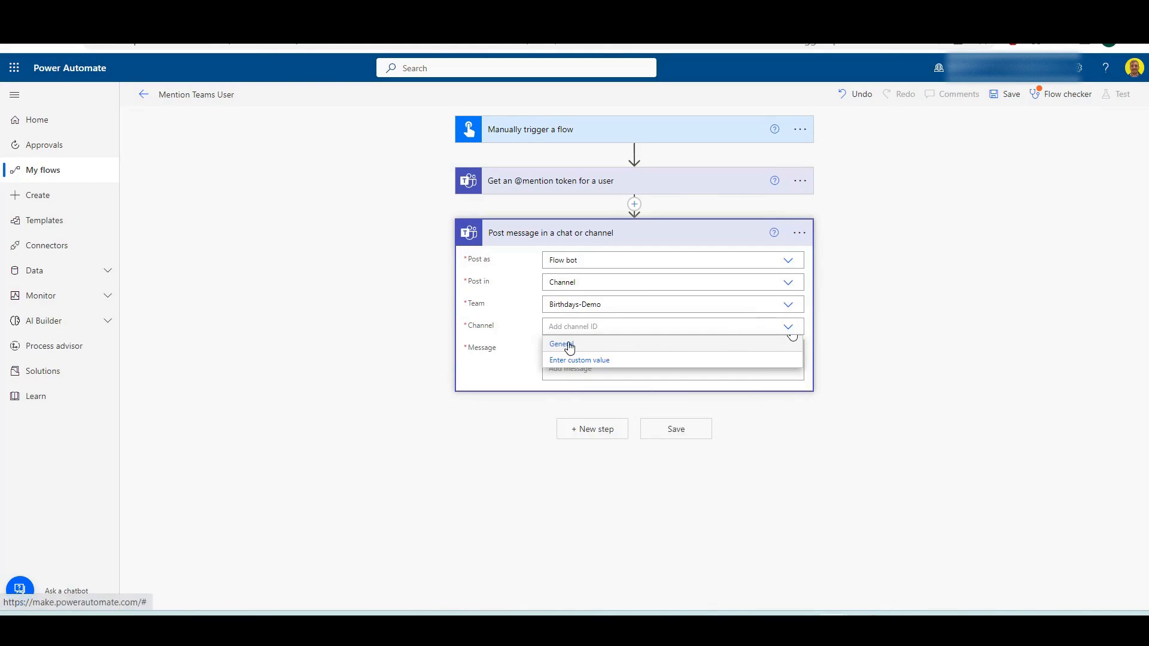
left_click(561, 345)
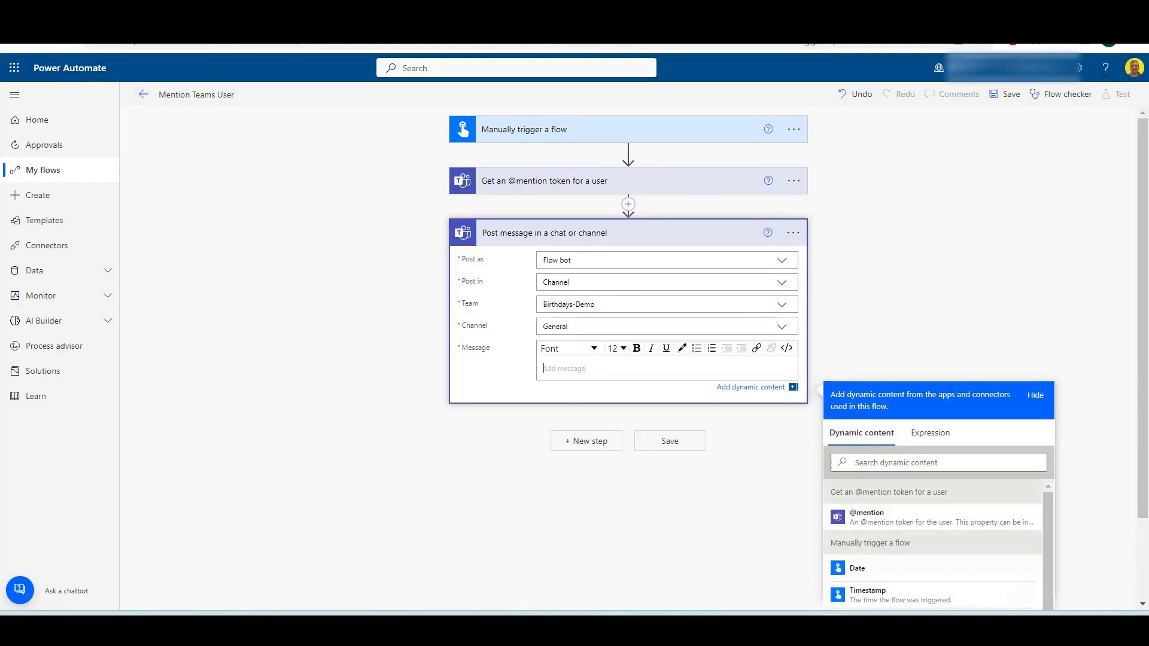
type("Hey")
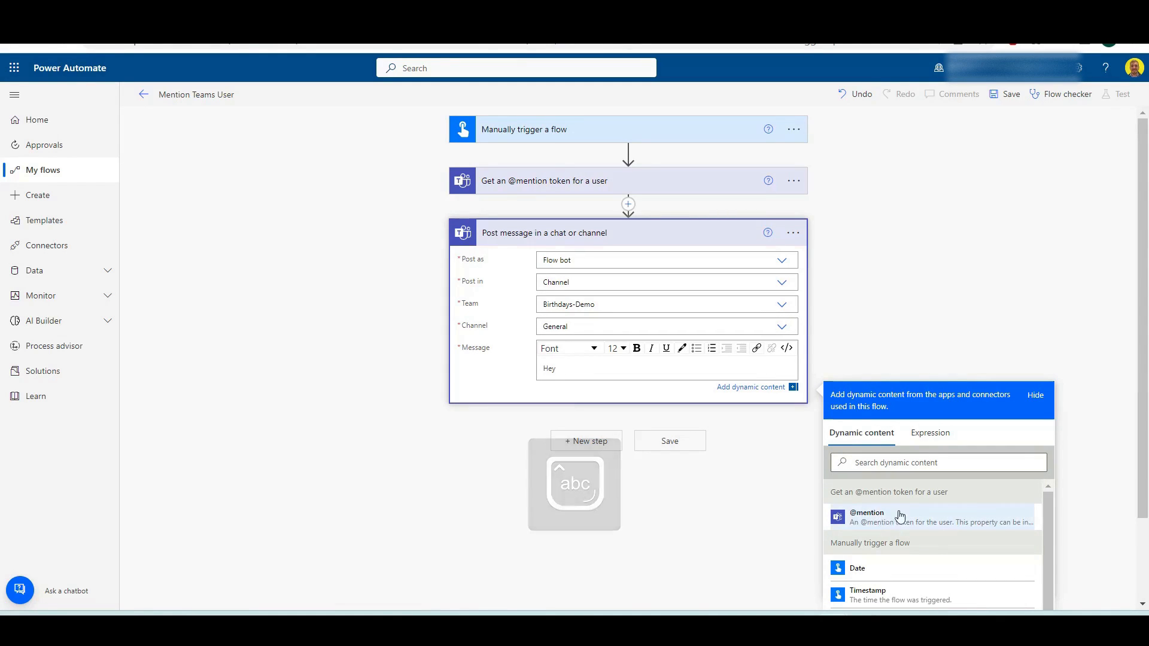
left_click(867, 517)
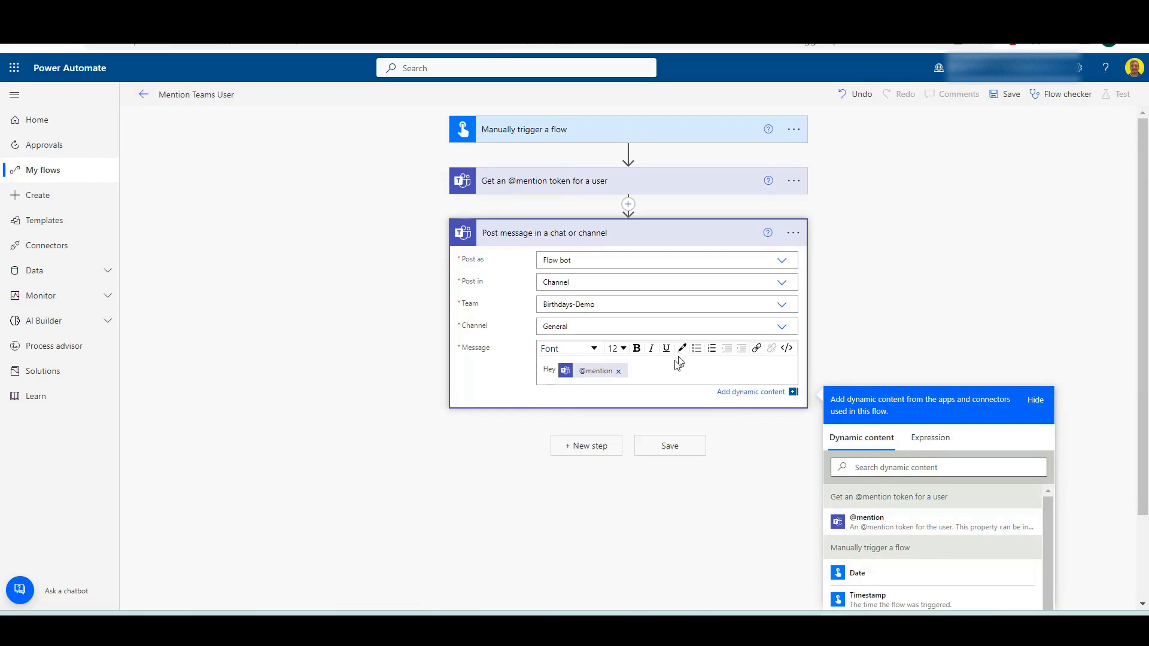
type(", dont forget the meeting next week")
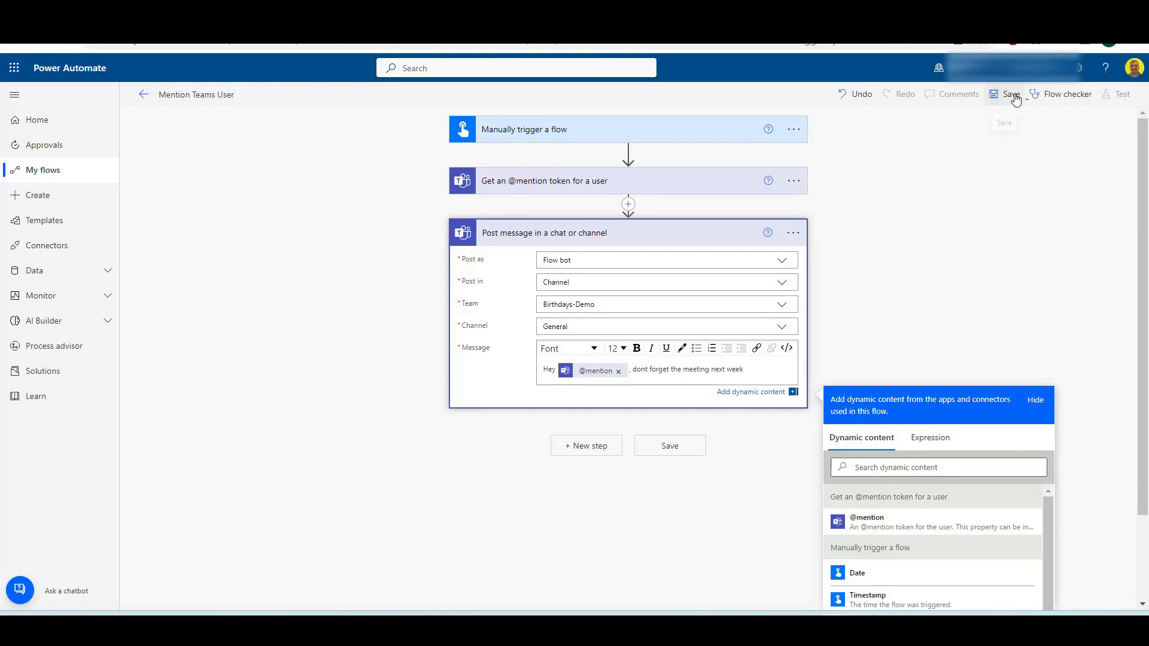
- Save the flow and run it via a manual test
left_click(1010, 93)
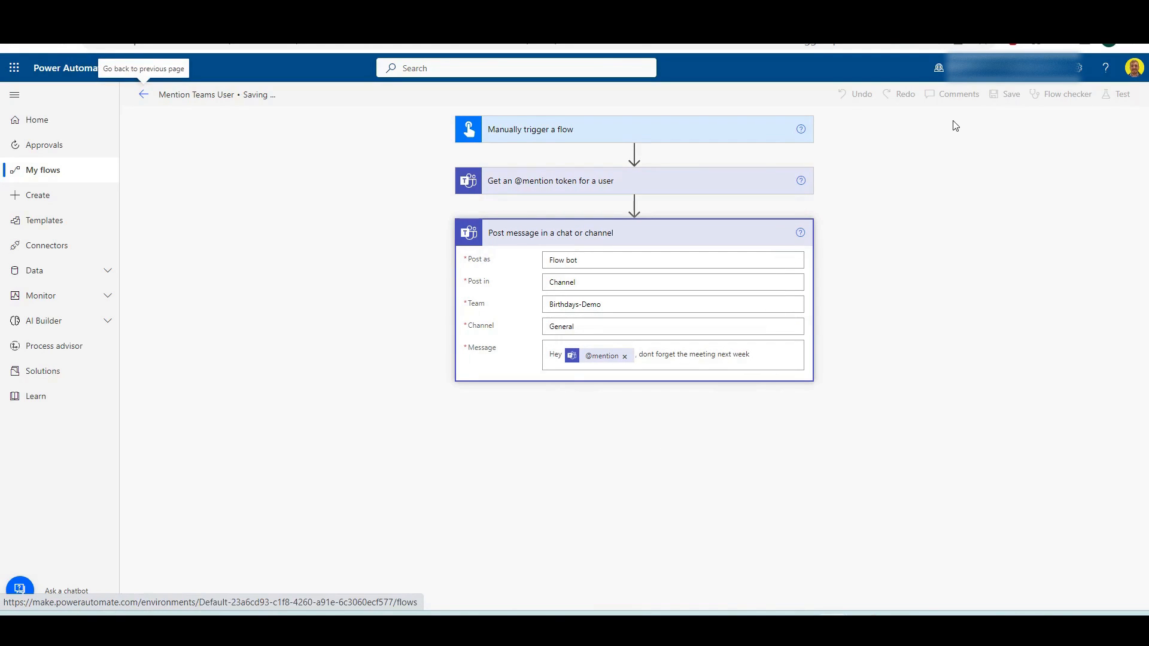
left_click(1010, 94)
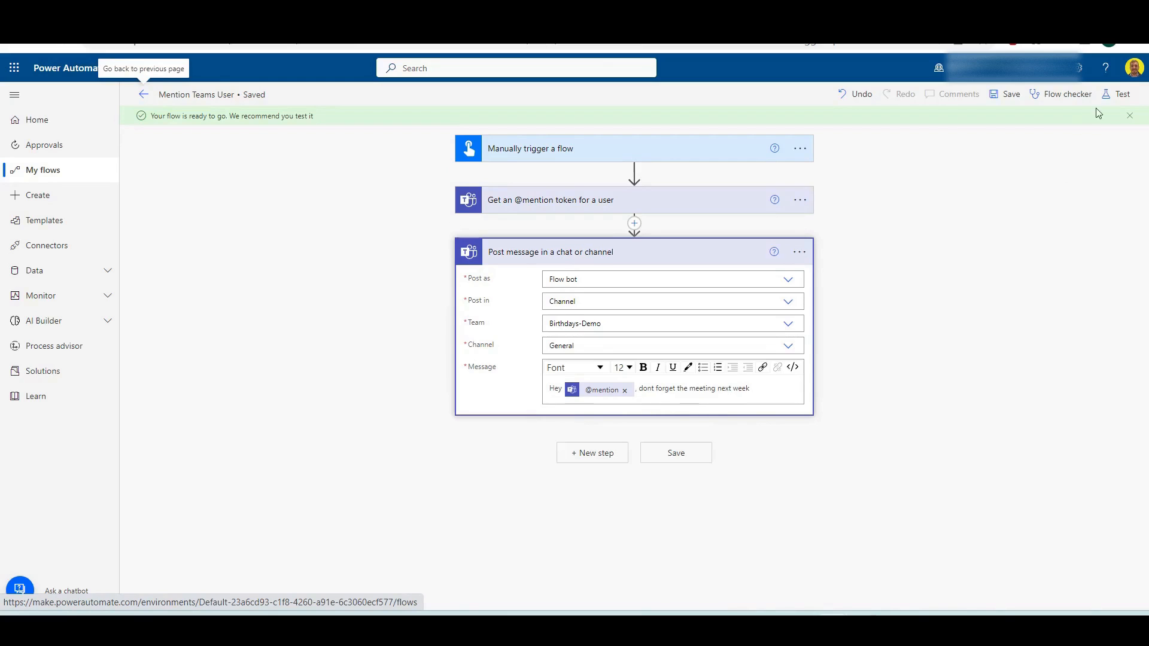
left_click(1120, 94)
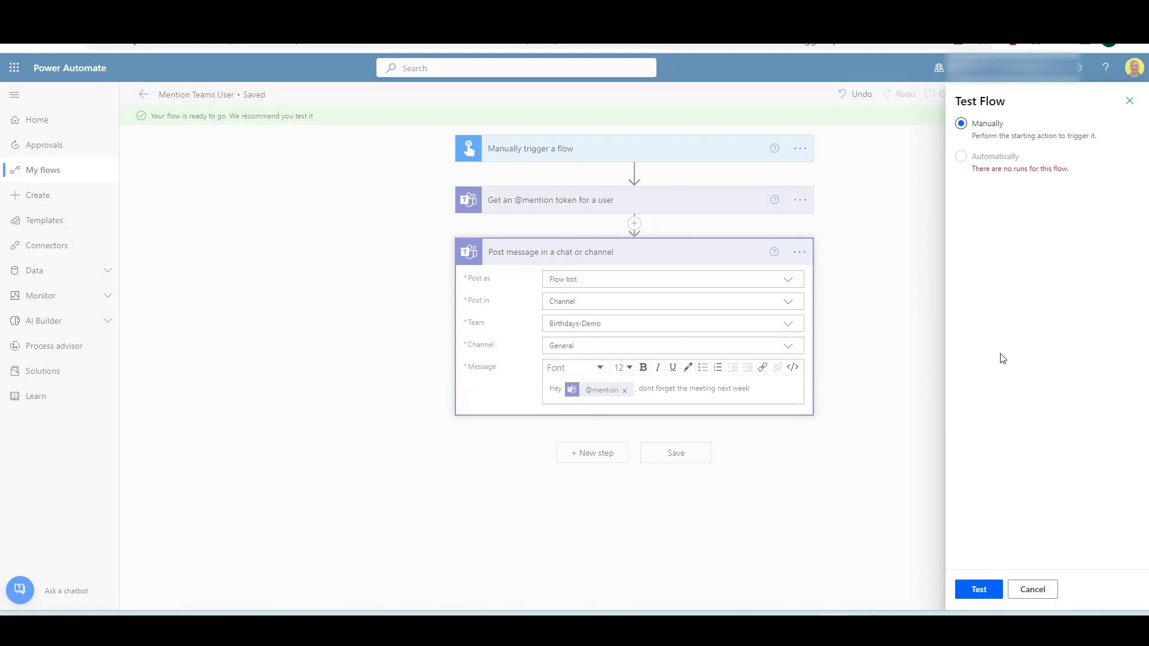
left_click(978, 589)
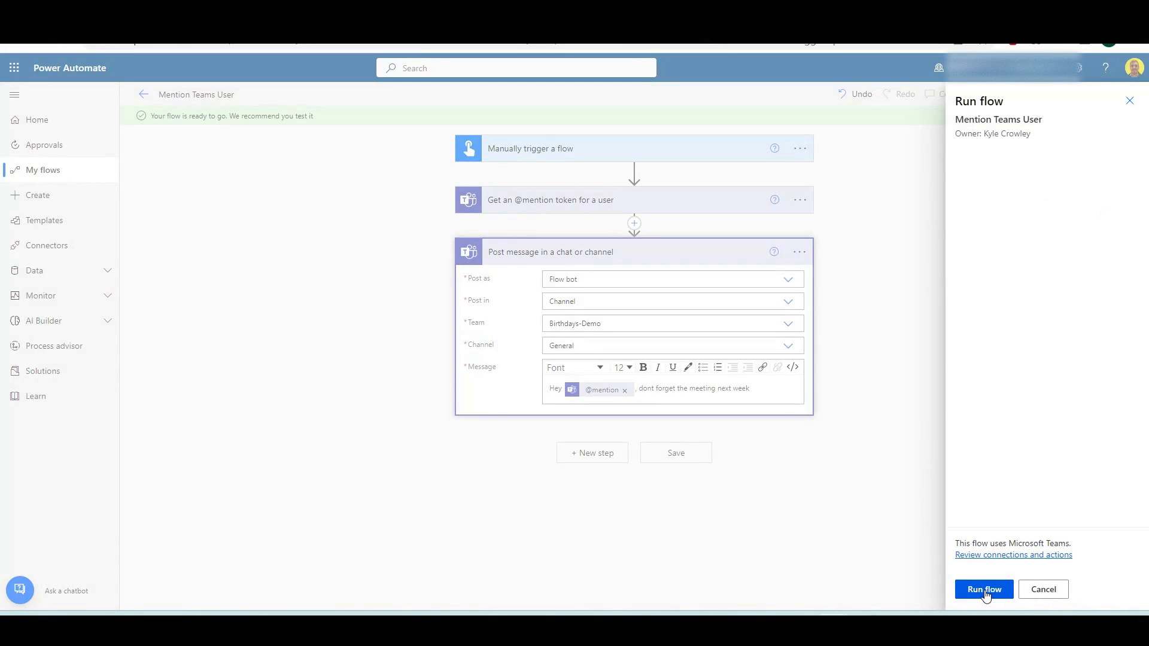
left_click(1042, 589)
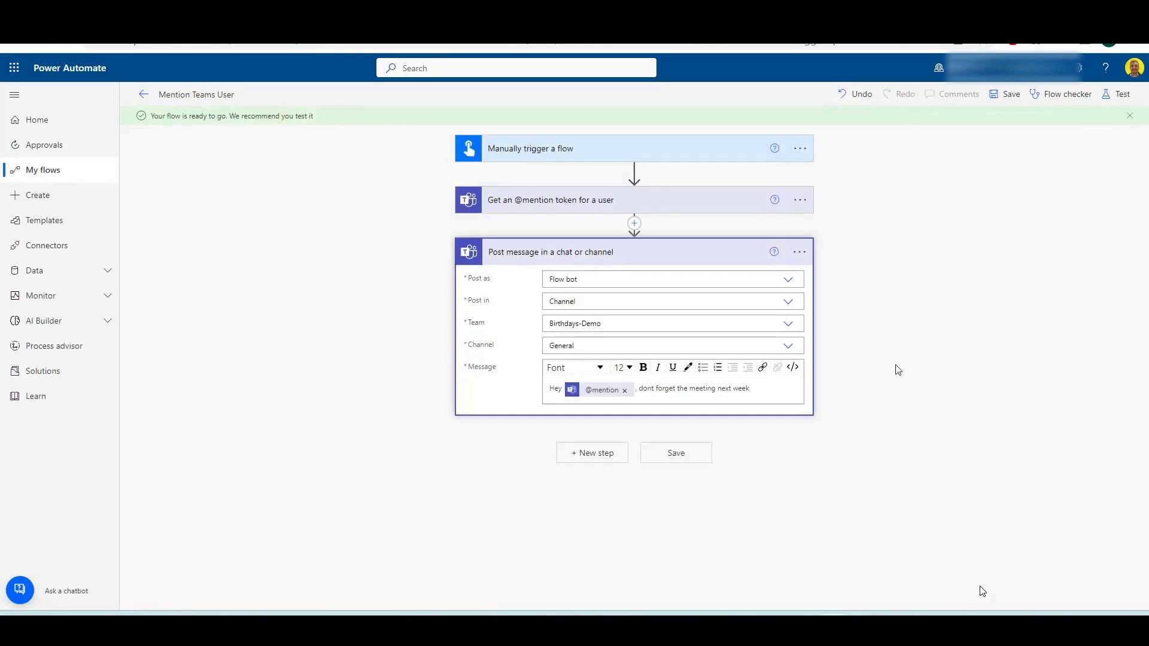
left_click(1121, 93)
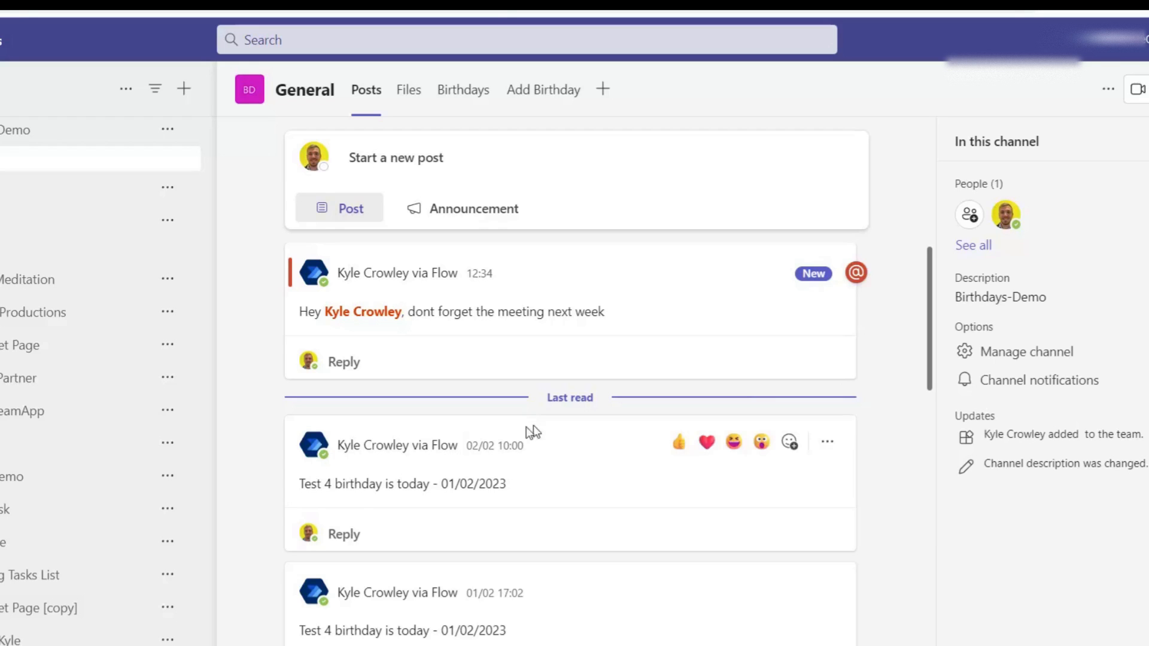
mouse_move(349, 334)
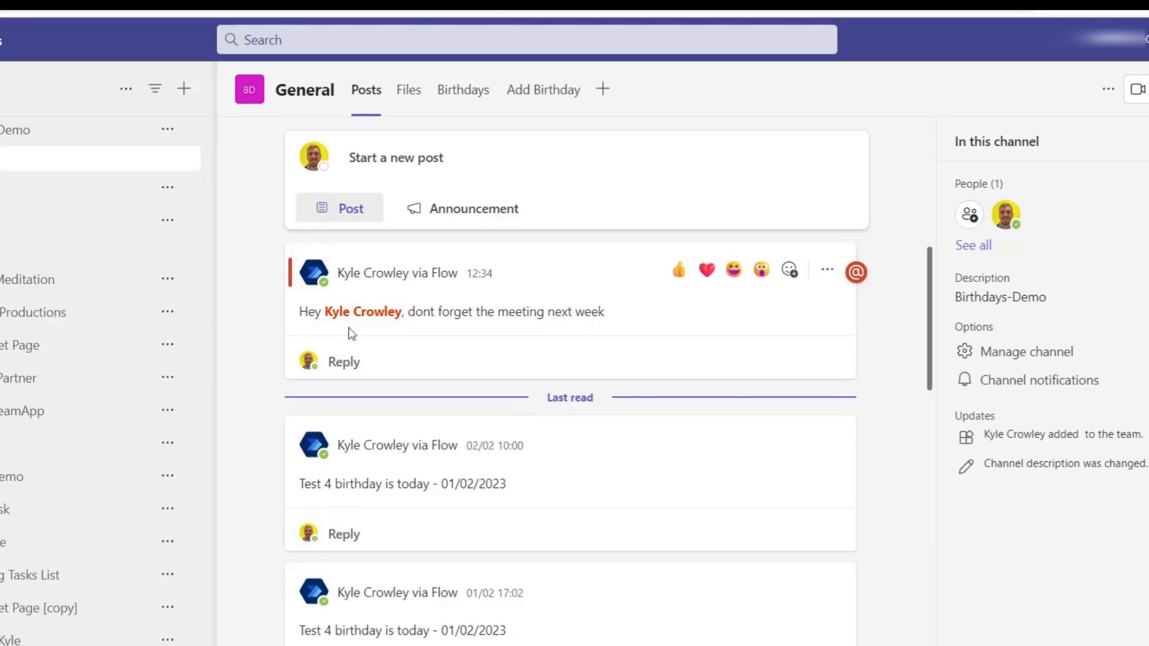
mouse_move(361, 311)
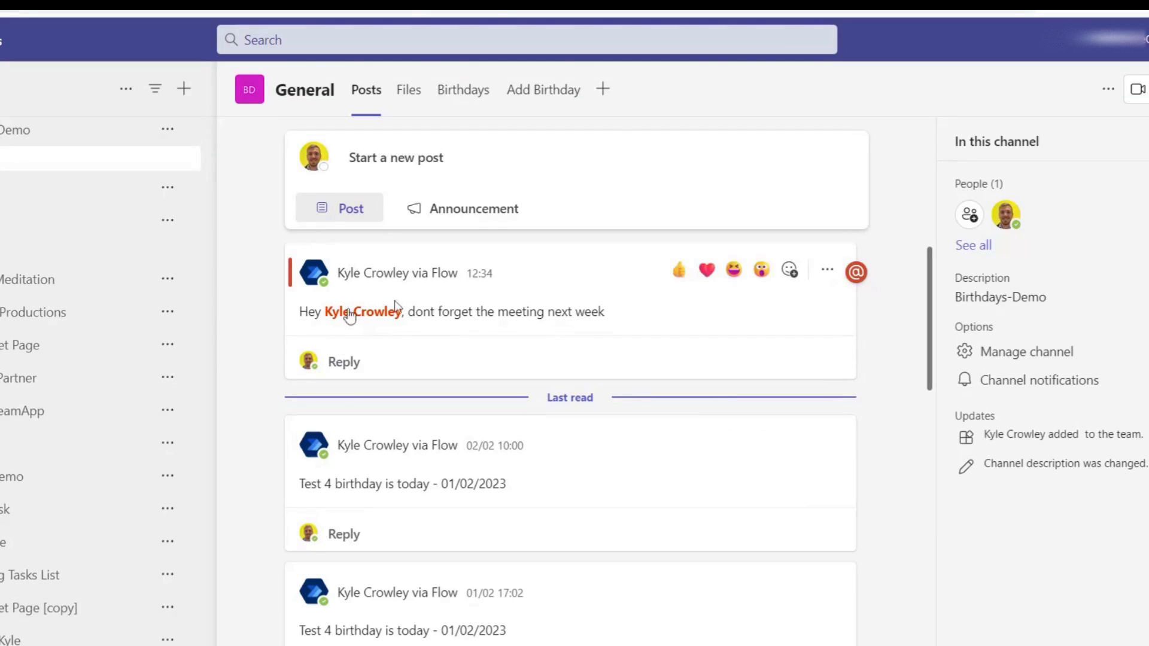